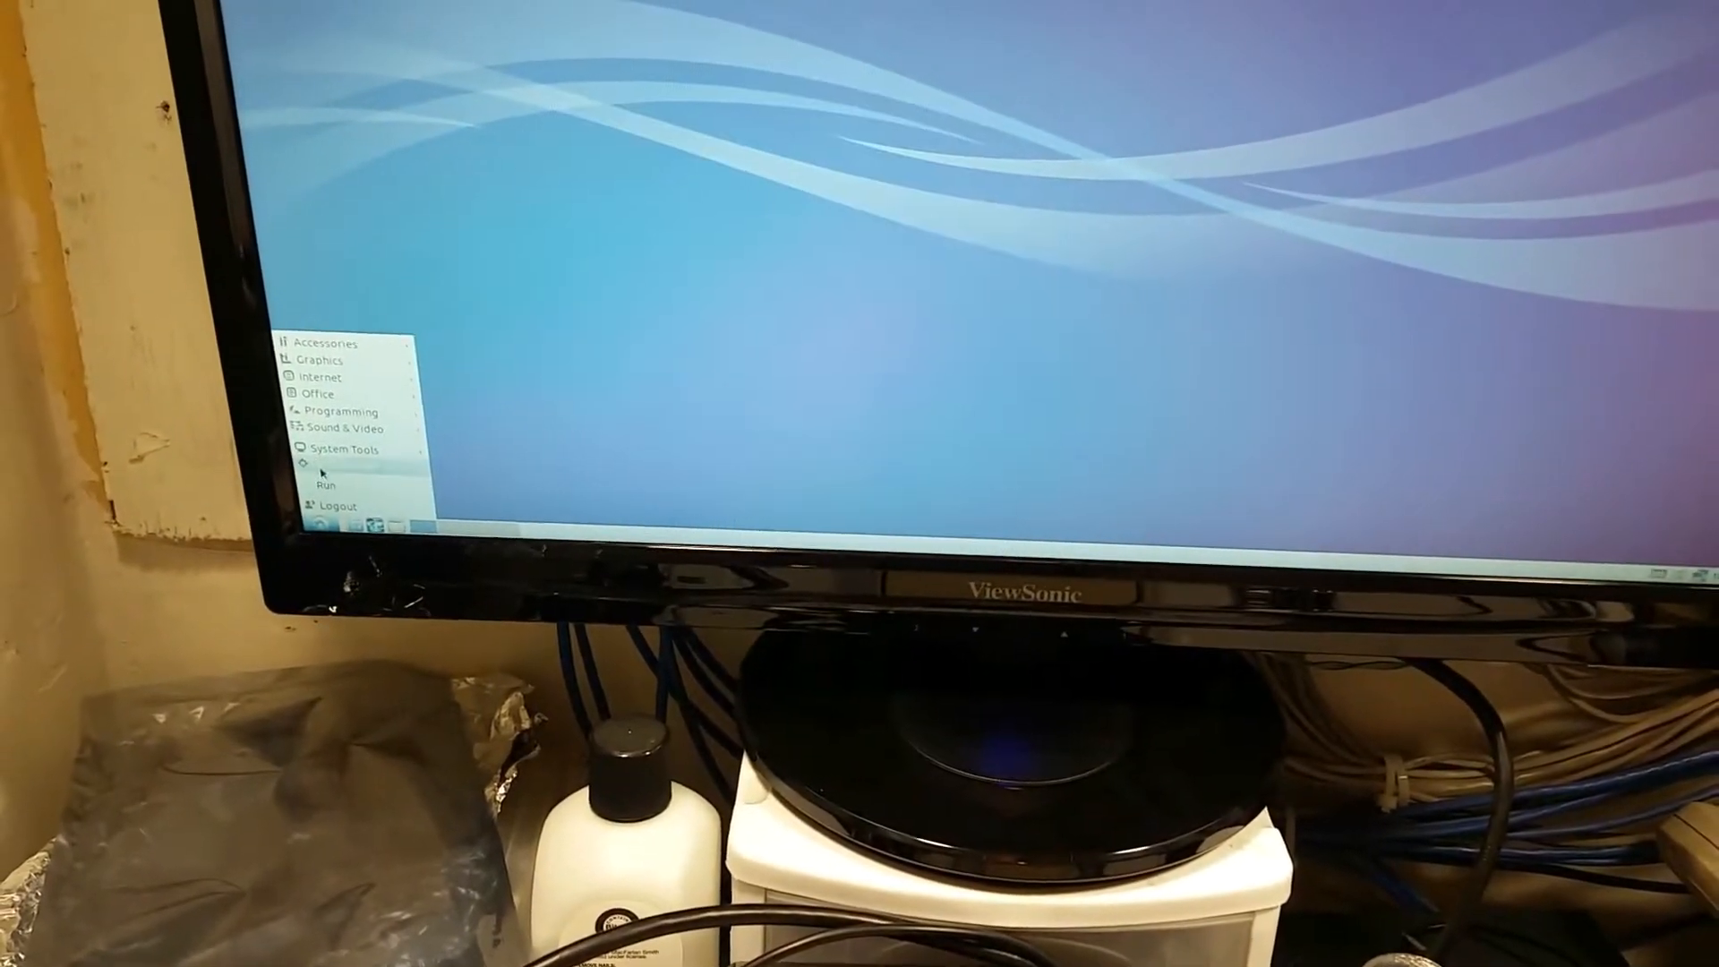
Step: Launch LXTerminal from the Accessories submenu of the LXDE start menu
left_click(343, 448)
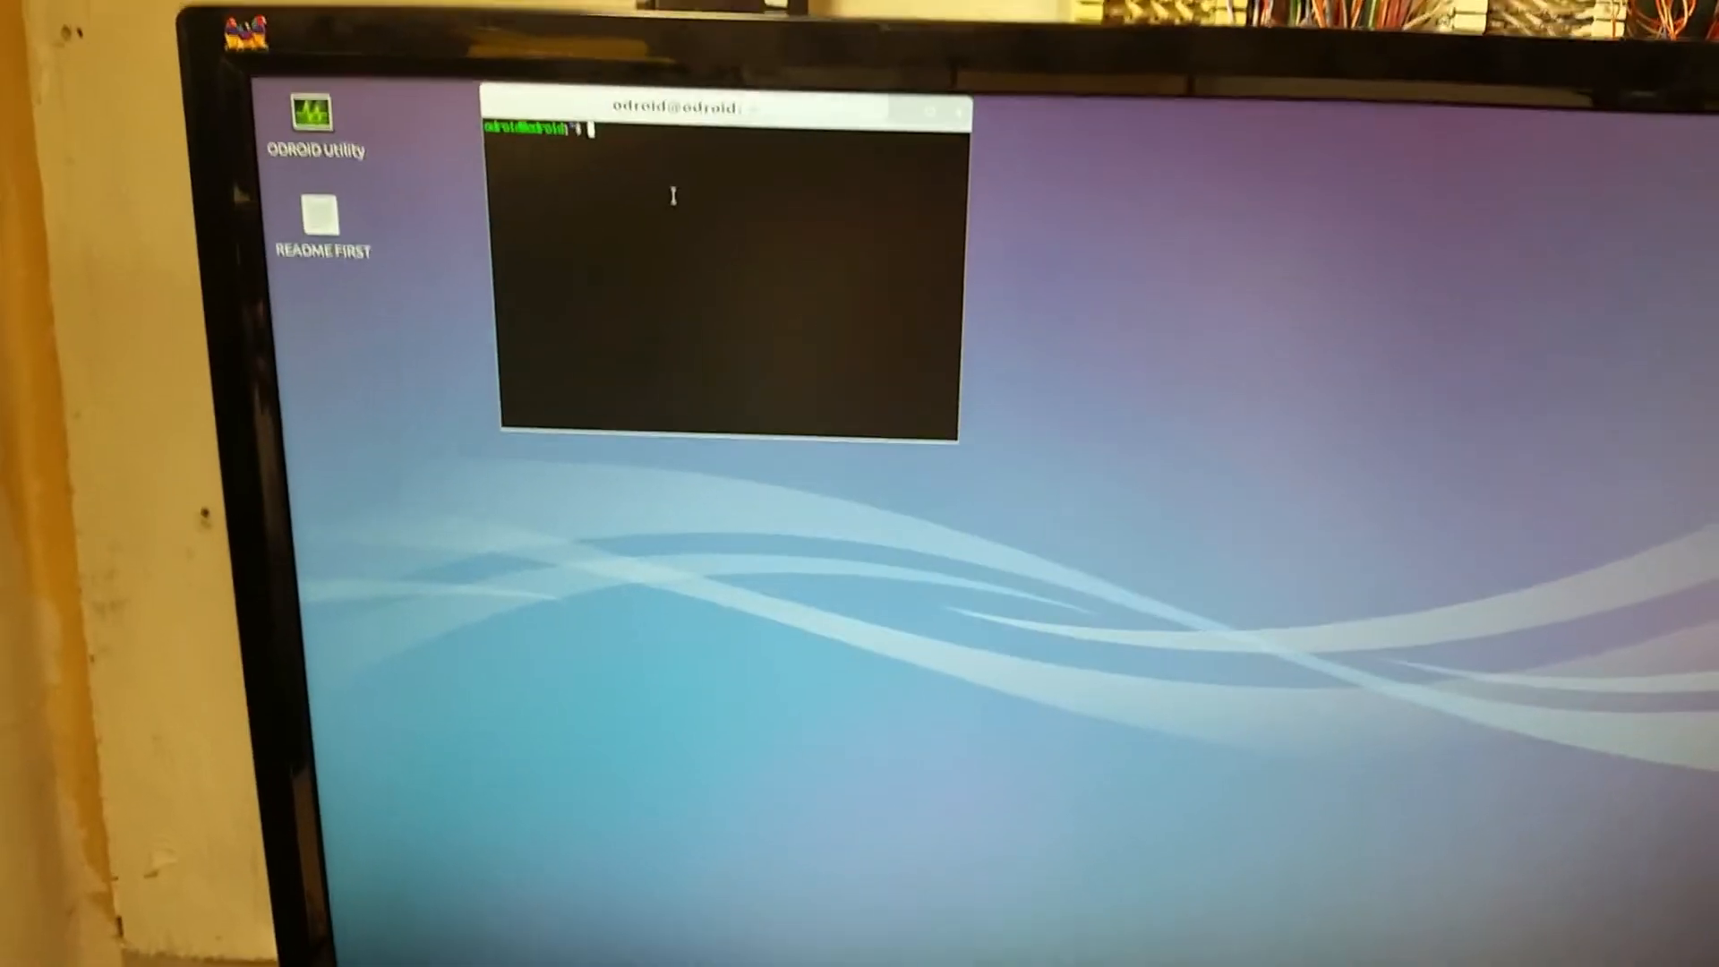
Step: Run df -h to report disk usage, showing the boot partition at /media/boot
type("df -h")
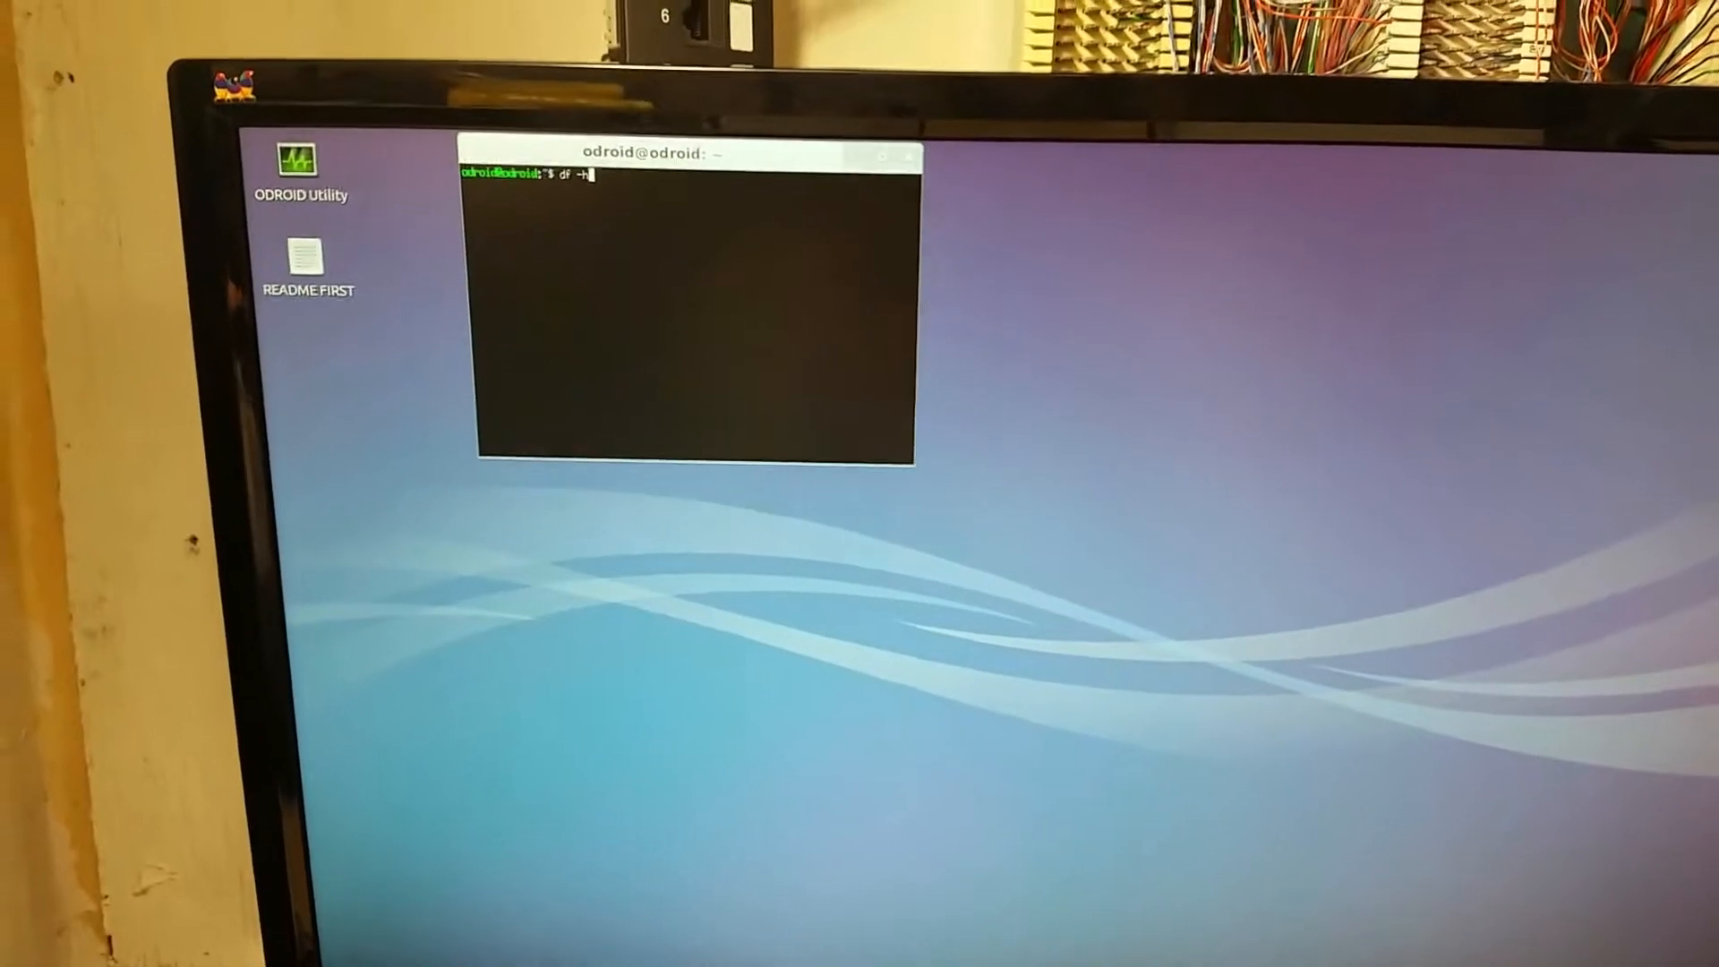
key("Return")
type("cd /media")
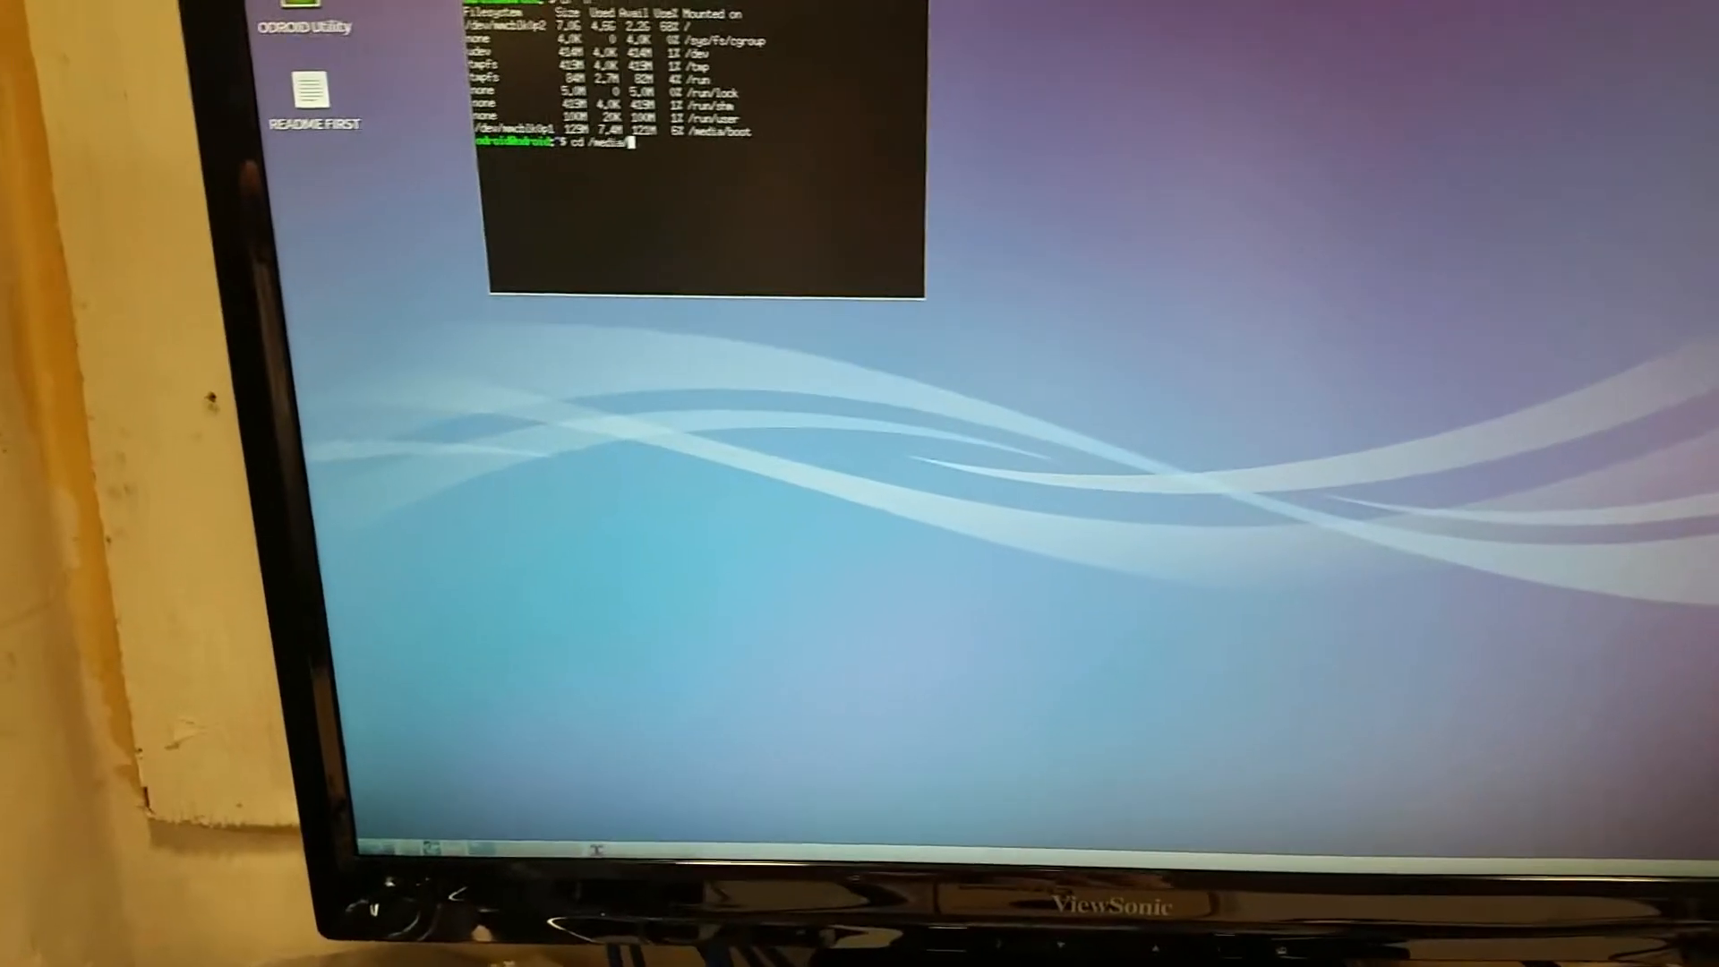
Step: Change into /media/boot, list its files including boot.ini, and begin a sudo command
type("/boot")
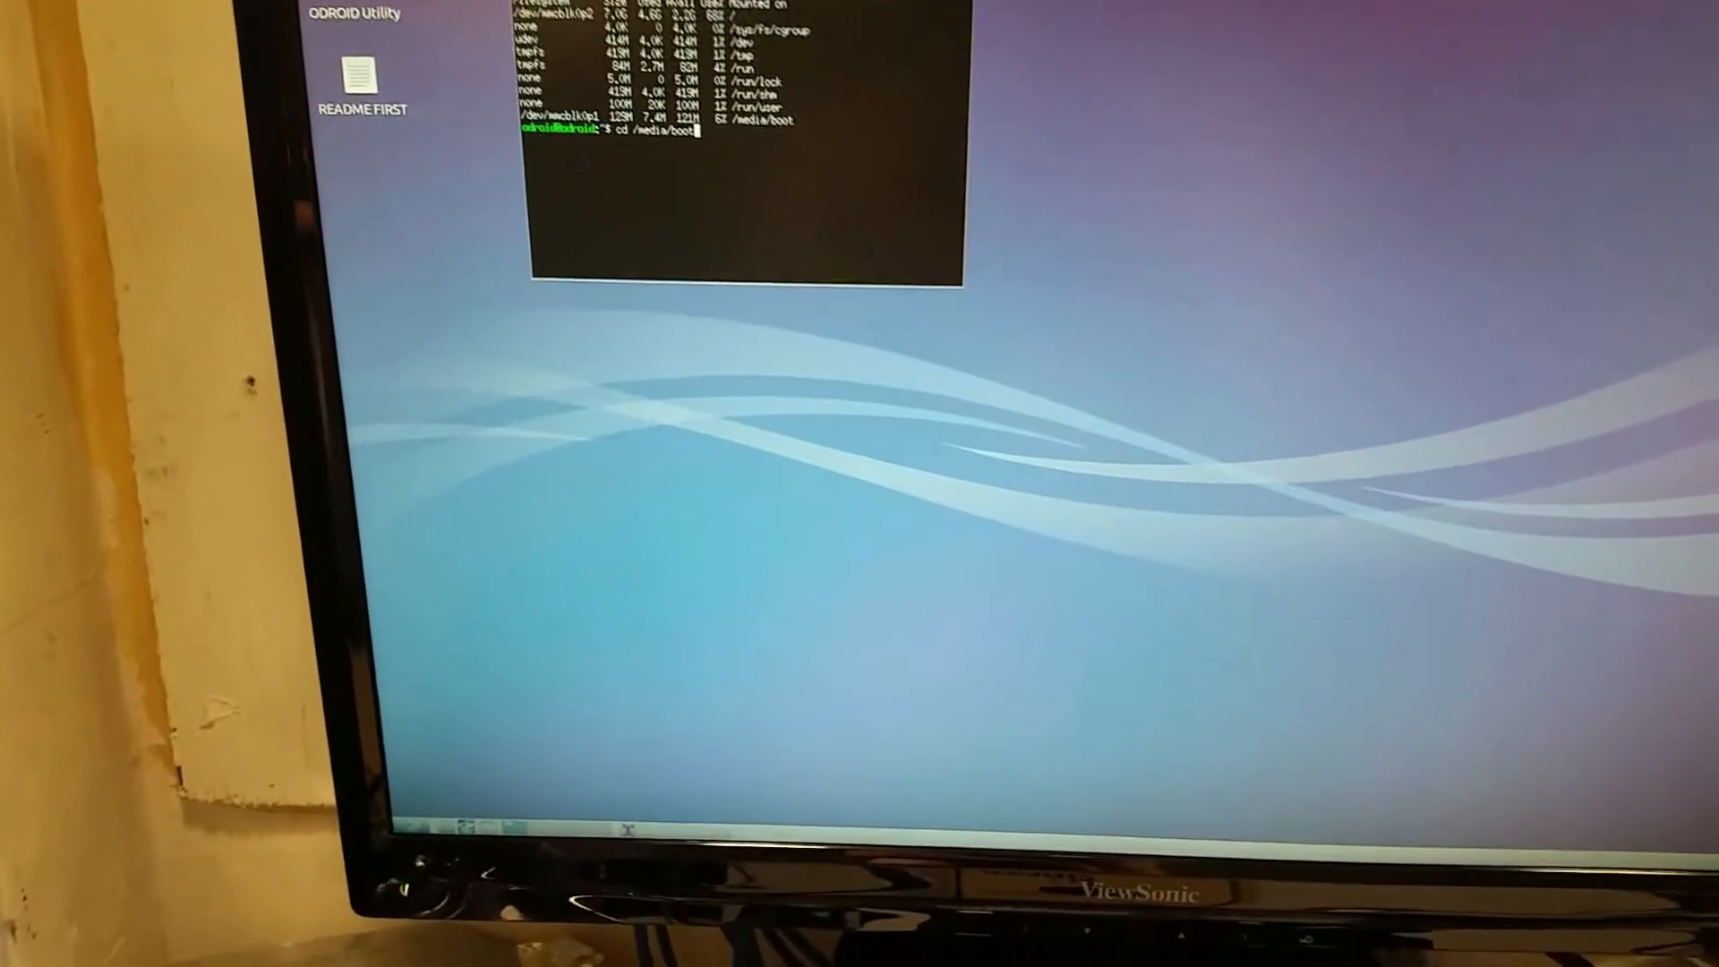
key("Return")
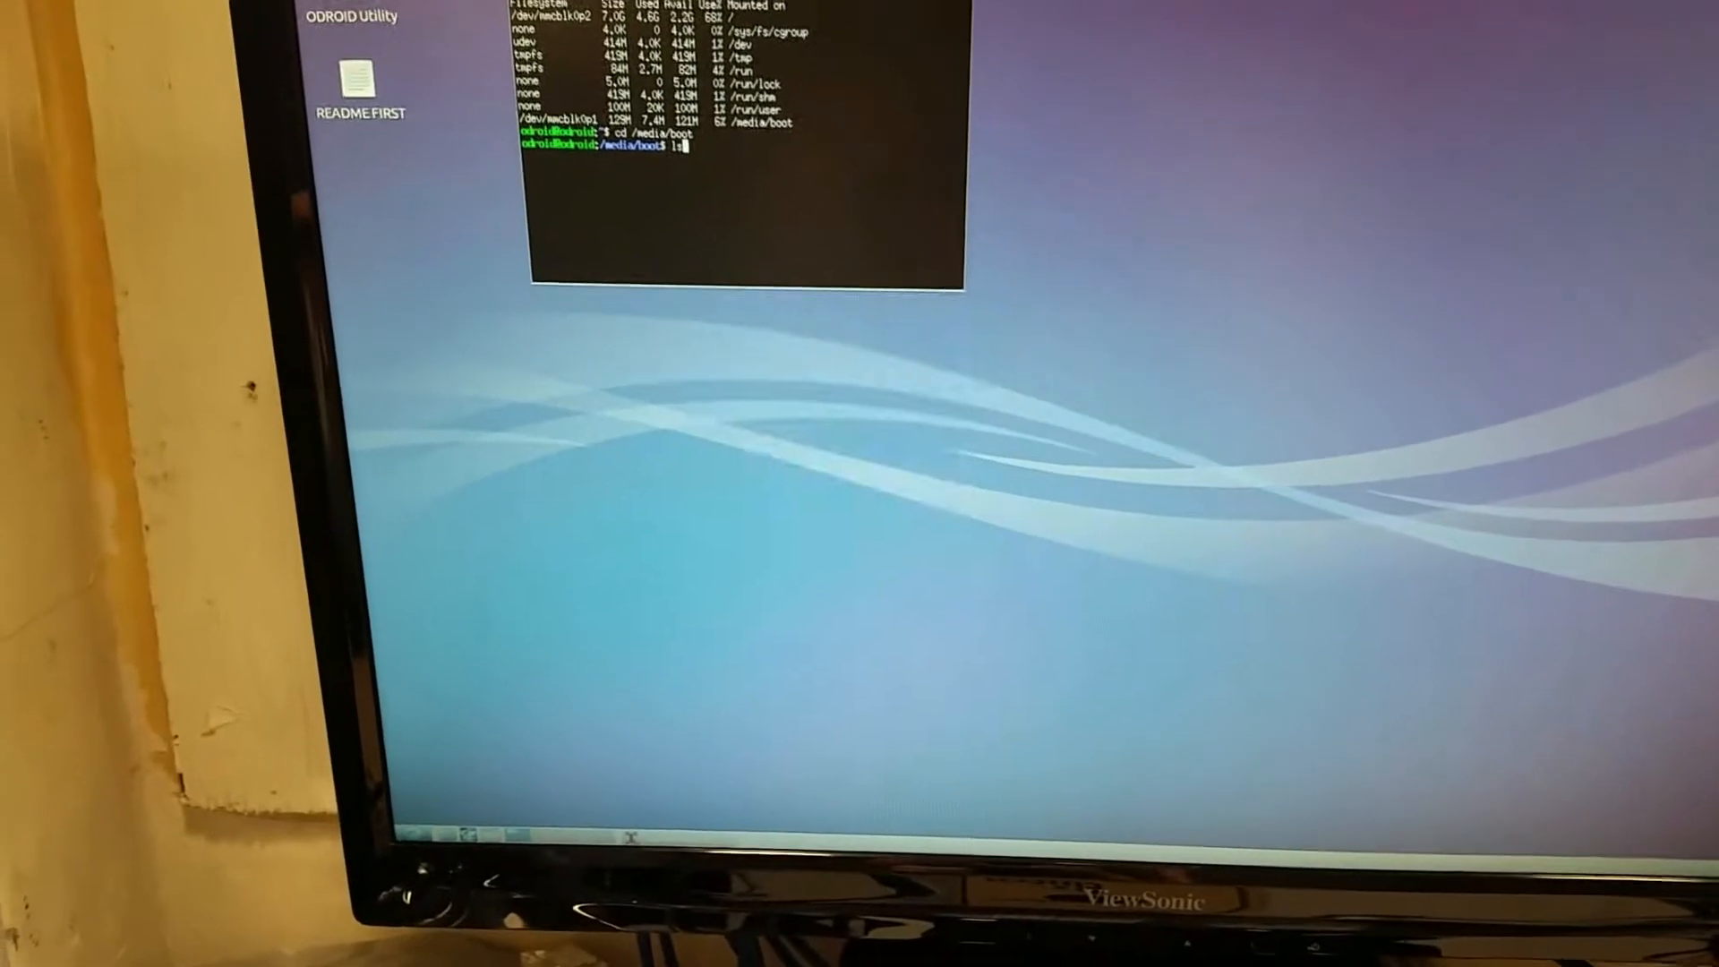
key("Return")
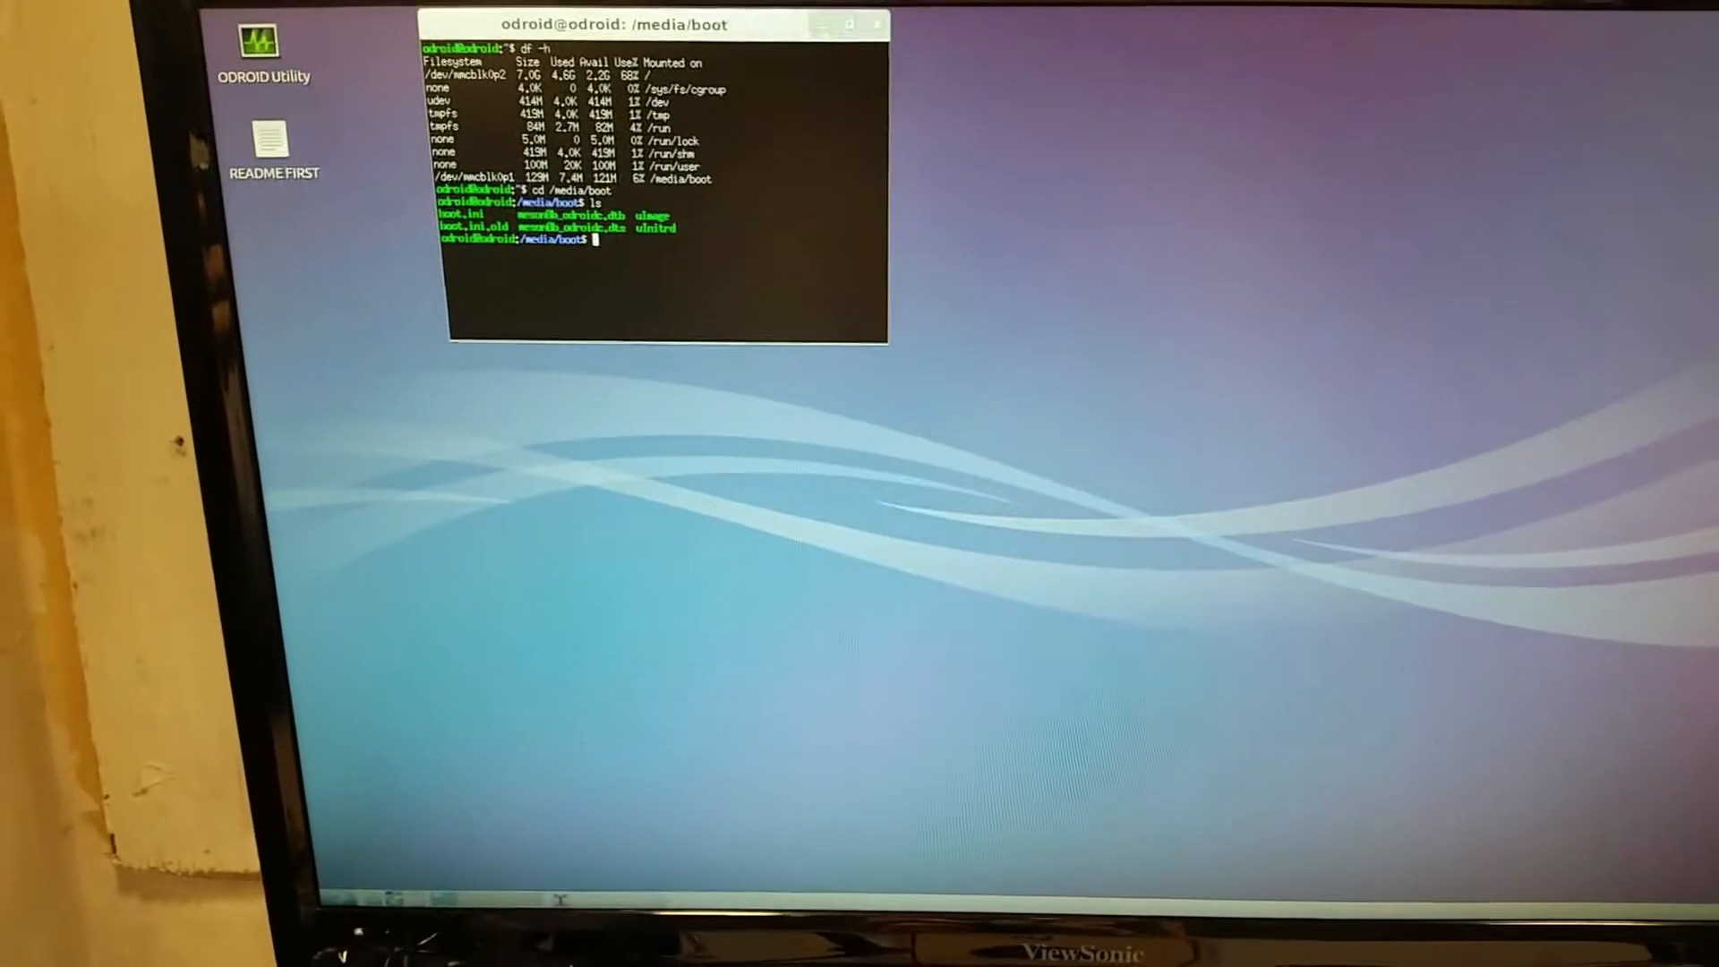
type("sudo")
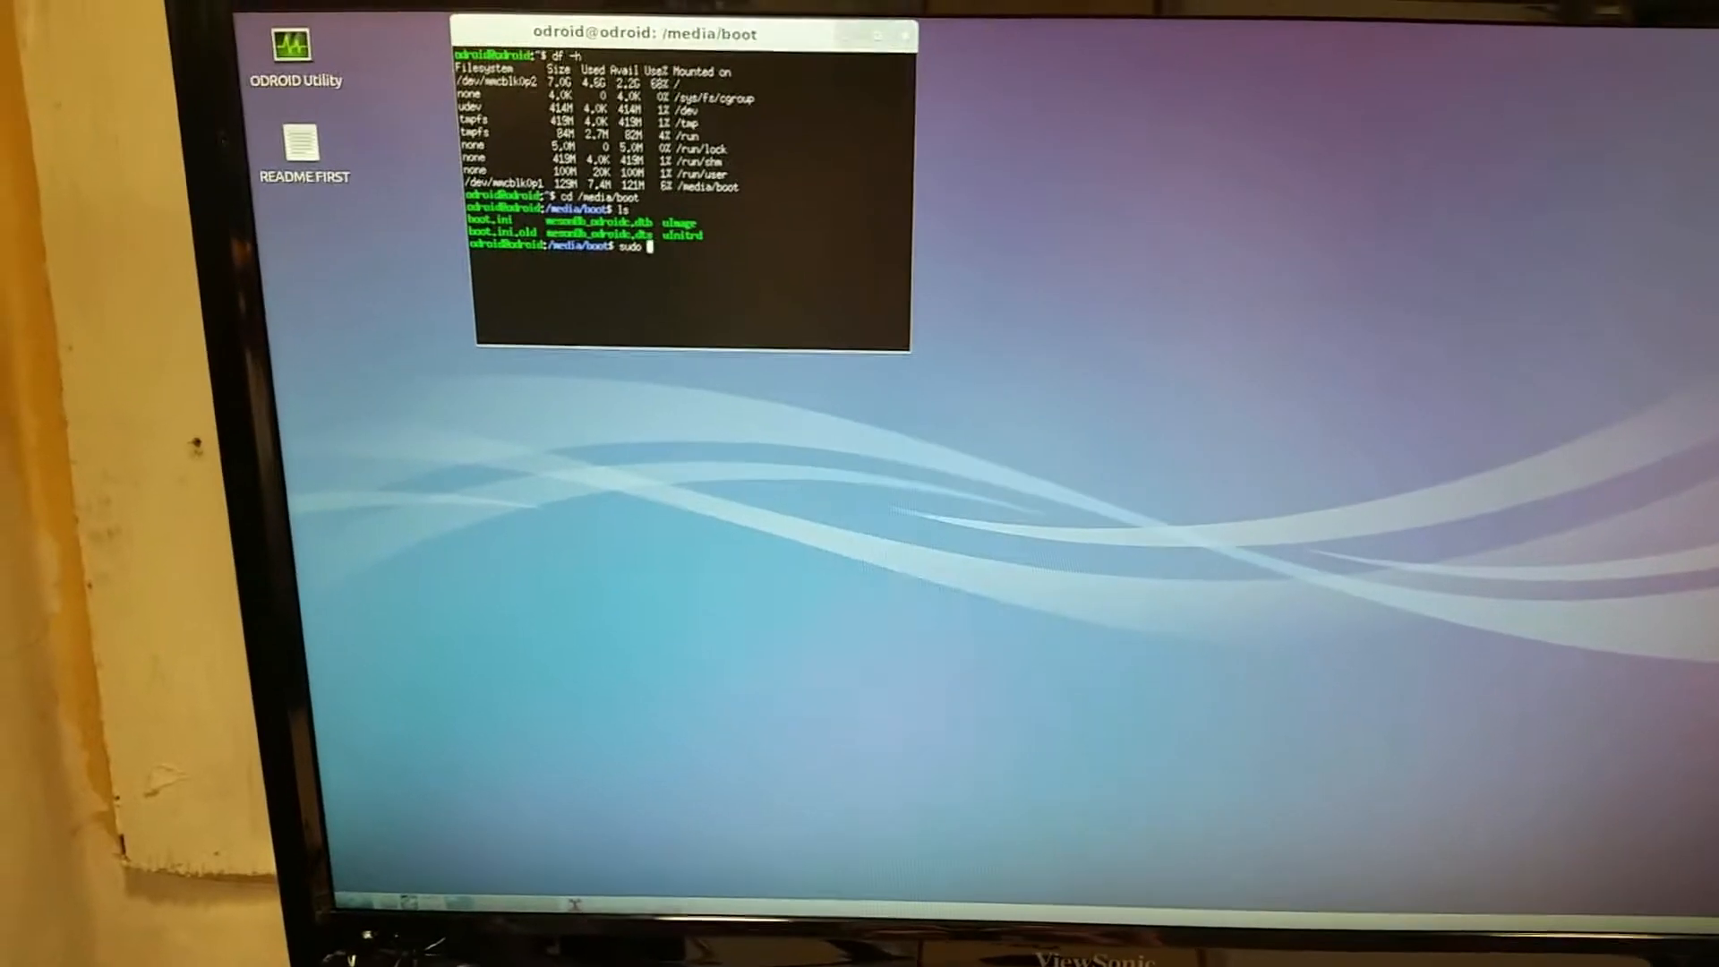